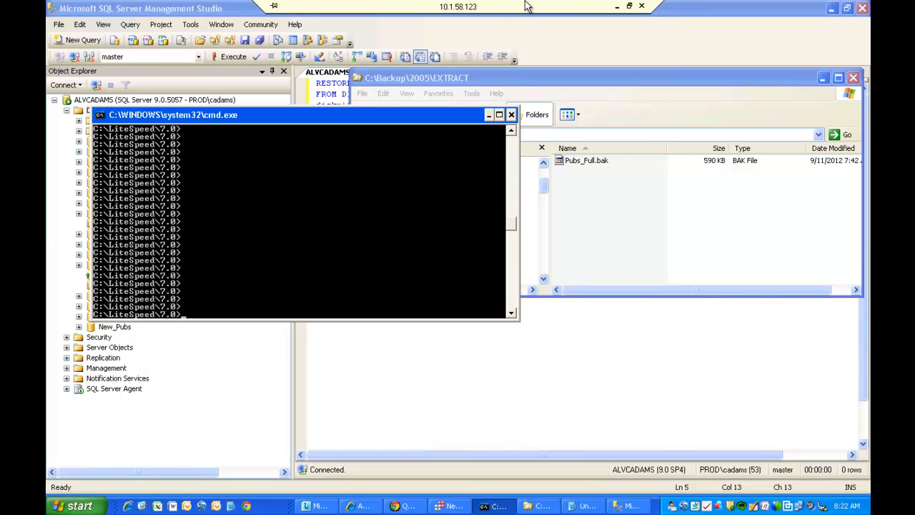
Paste and run the extractor.exe -F command on Pubs_Full.bak to count the resulting native backup files.
{"action": "left_click", "coordinate": [583, 160]}
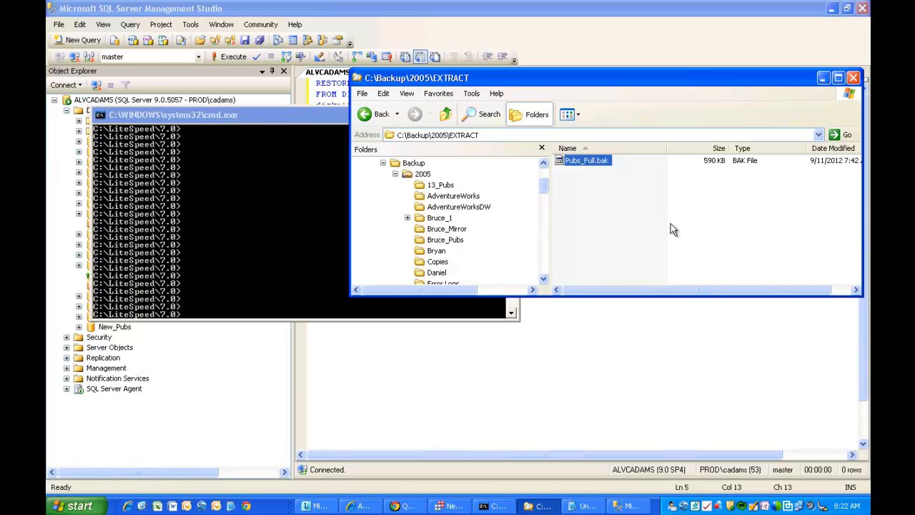
{"action": "mouse_move", "coordinate": [277, 123]}
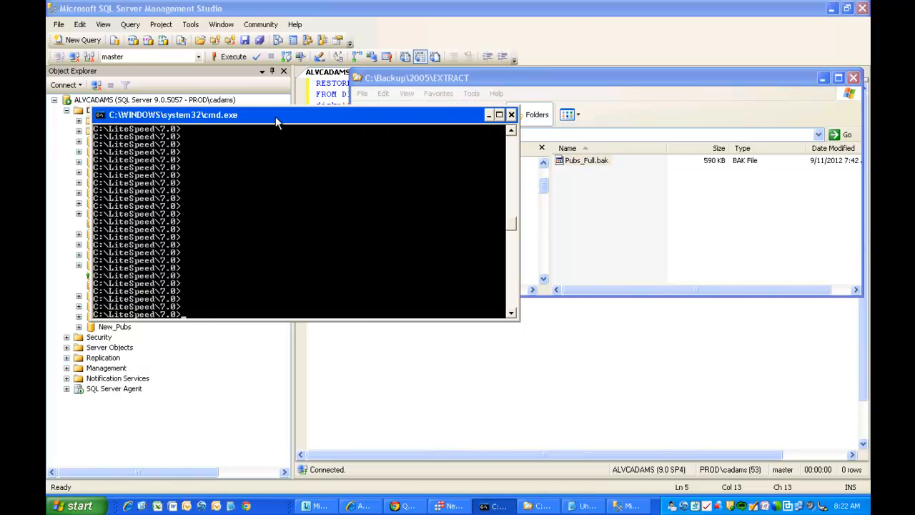
{"action": "mouse_move", "coordinate": [193, 315]}
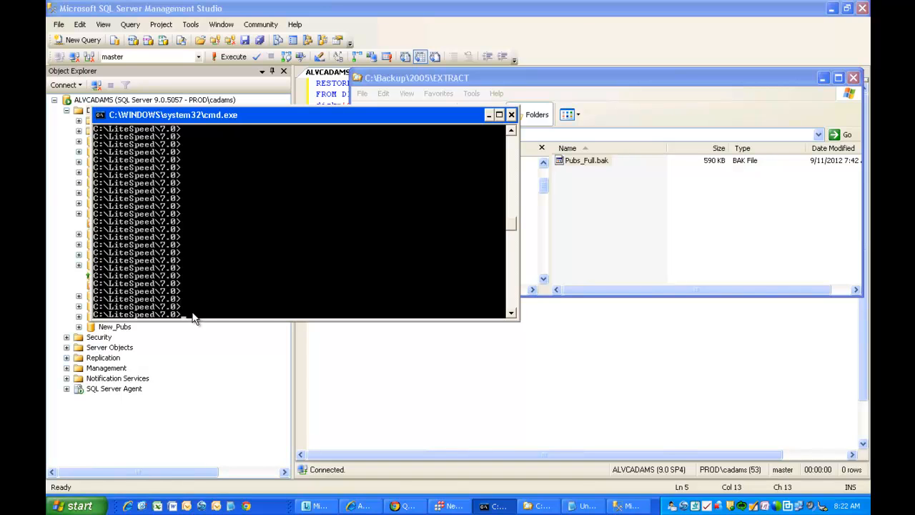
{"action": "right_click", "coordinate": [197, 317]}
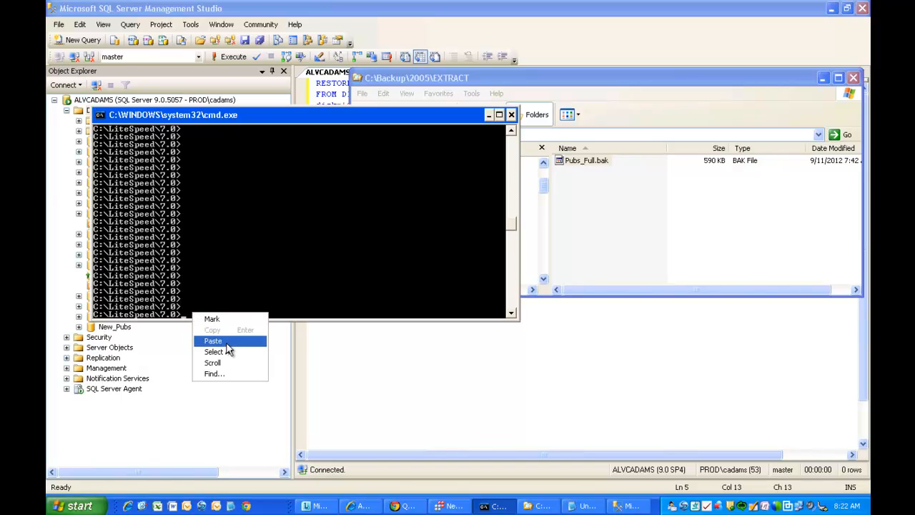
{"action": "left_click", "coordinate": [211, 340]}
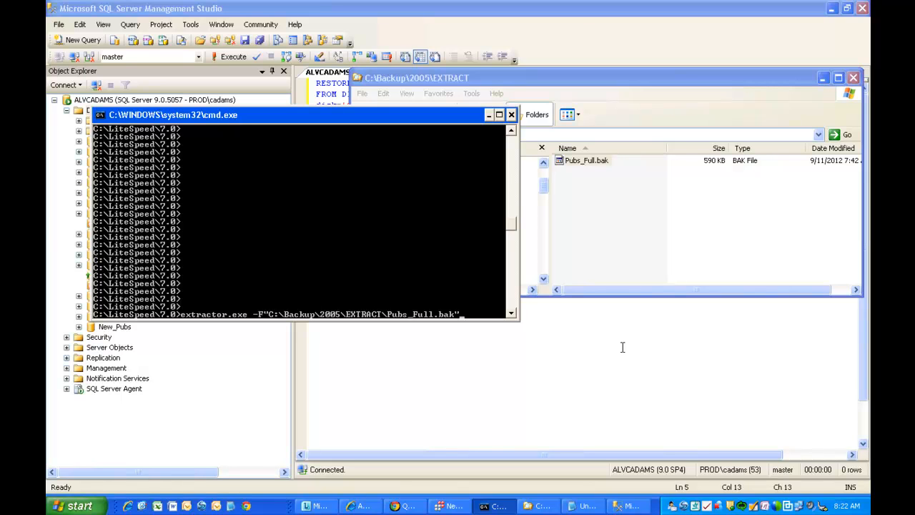
{"action": "key", "text": "Return"}
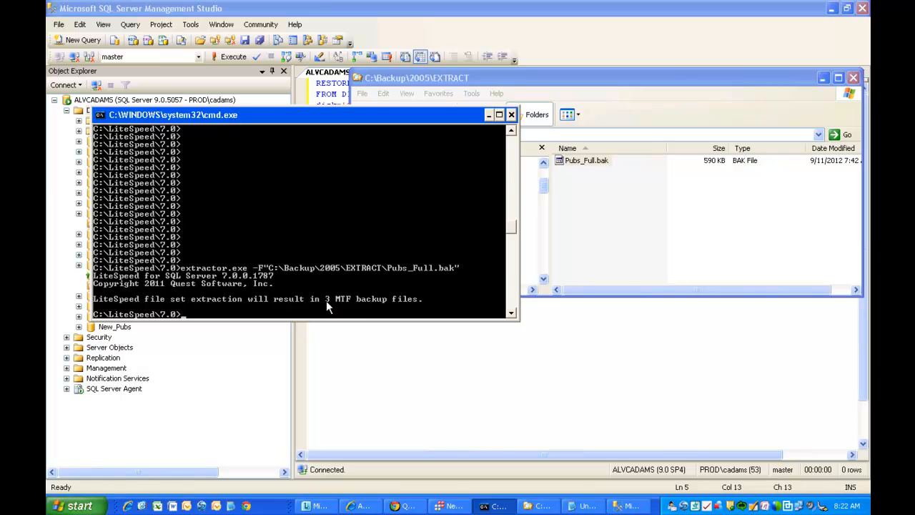
{"action": "mouse_move", "coordinate": [492, 324]}
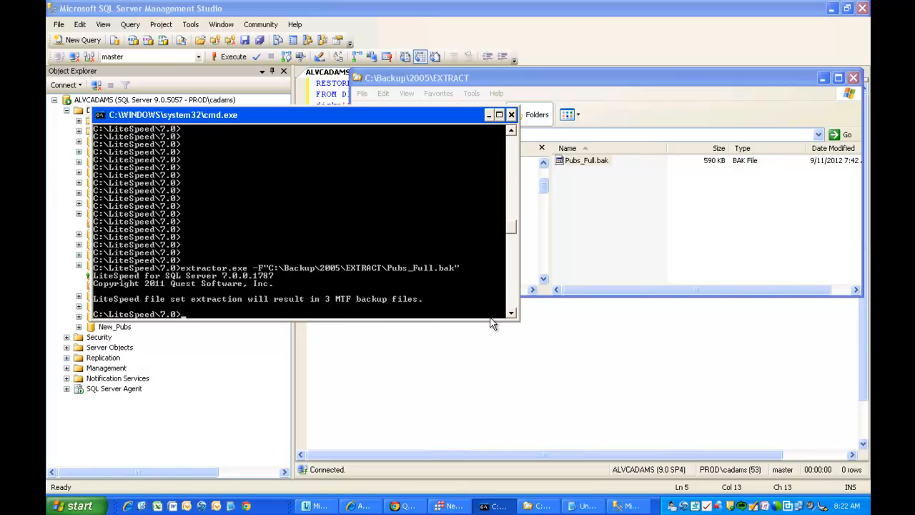
Run extractor.exe with -F Pubs_Full.bak and -E Pubs_Full_Native.bak to extract the native backup files.
{"action": "type", "text": "extractor.exe -F\"C:\\Backup\\2005\\EXTRACT\\Pubs_Full.bak\" -E\"C:\\Backup\\2005\\EXTRACT\\Pubs_Full_Native.bak\" -N1"}
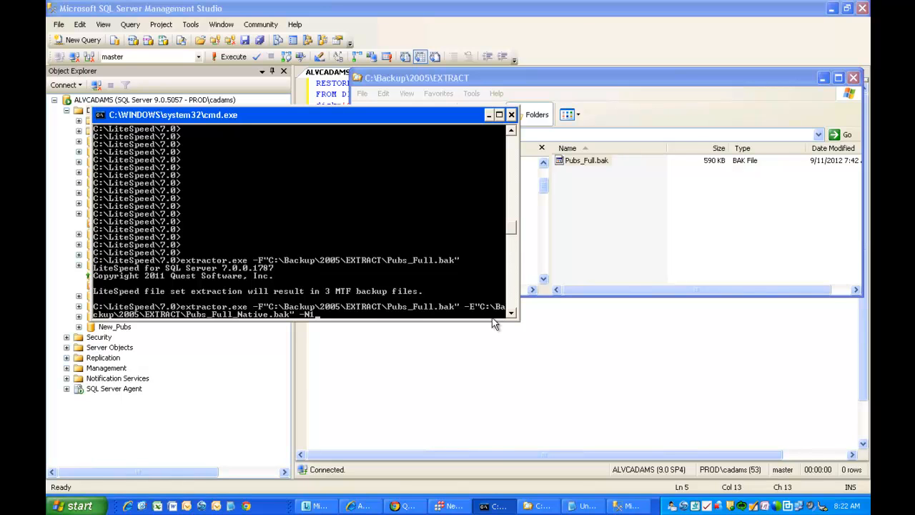
{"action": "mouse_move", "coordinate": [260, 306]}
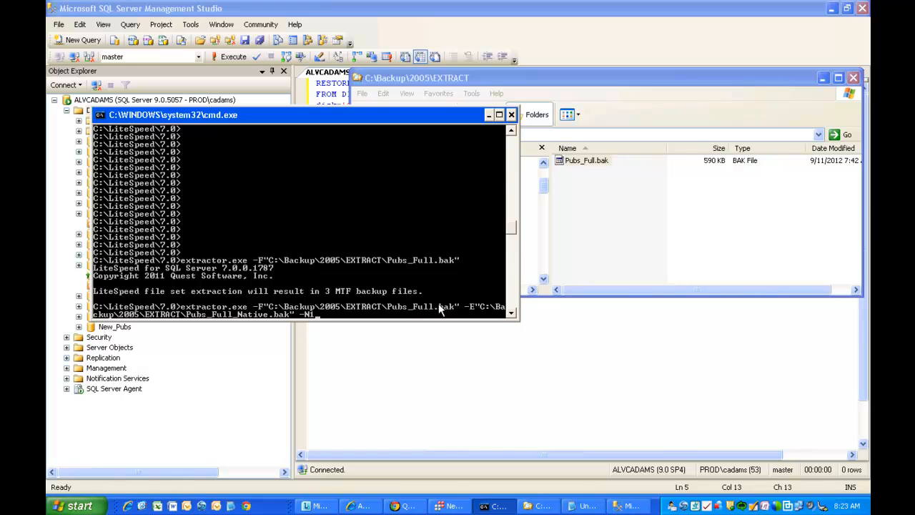
{"action": "mouse_move", "coordinate": [473, 313]}
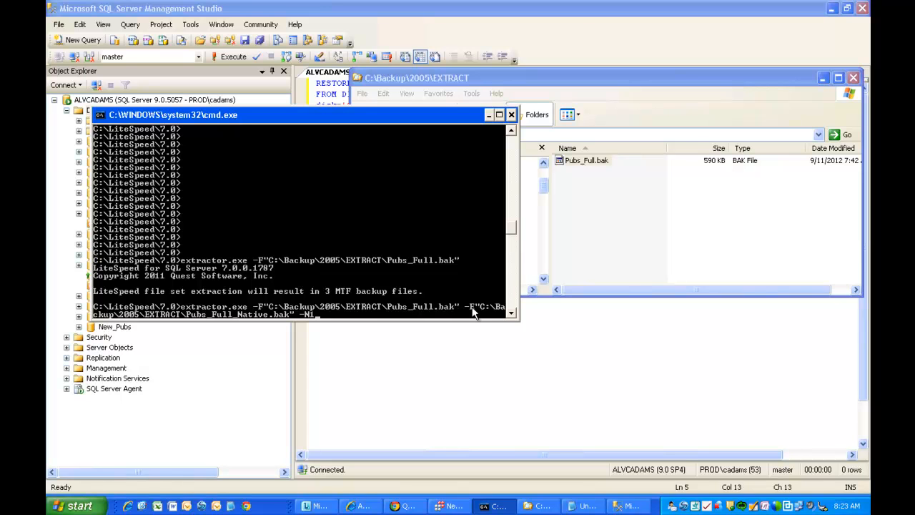
{"action": "mouse_move", "coordinate": [237, 316]}
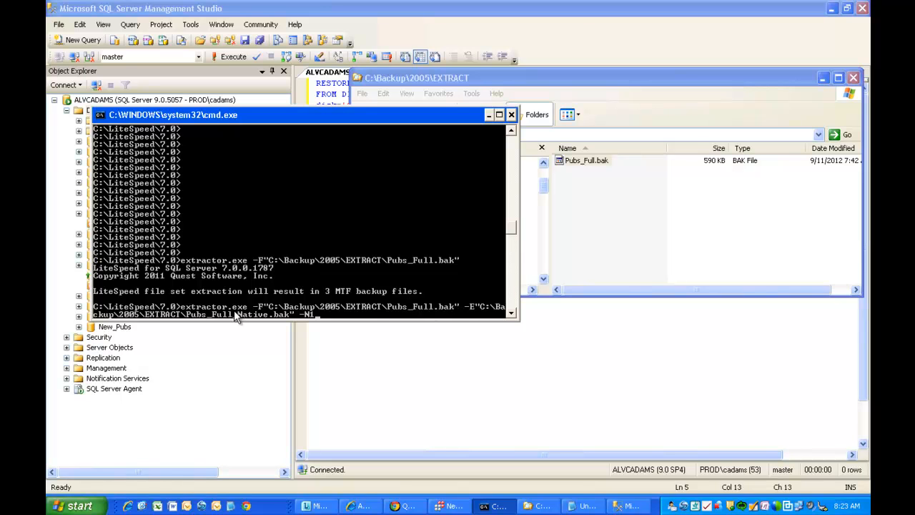
{"action": "mouse_move", "coordinate": [332, 320]}
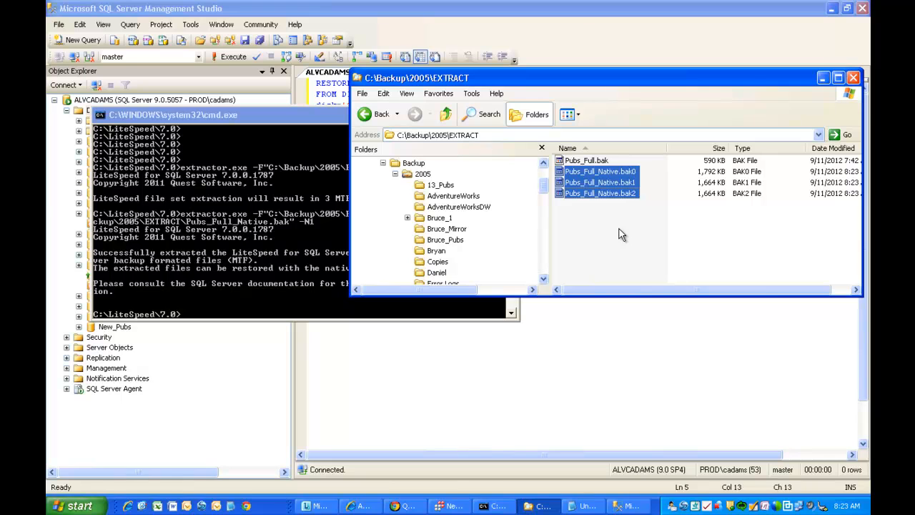
{"action": "mouse_move", "coordinate": [709, 177]}
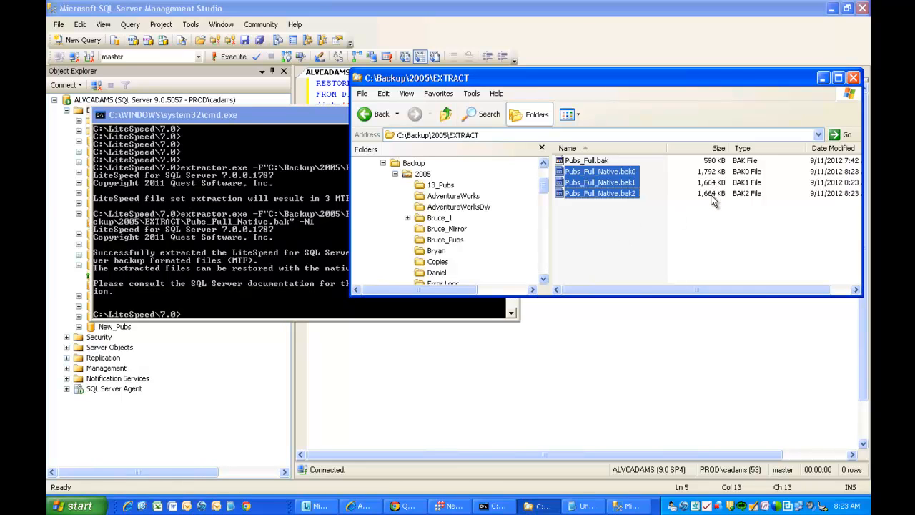
{"action": "mouse_move", "coordinate": [708, 206]}
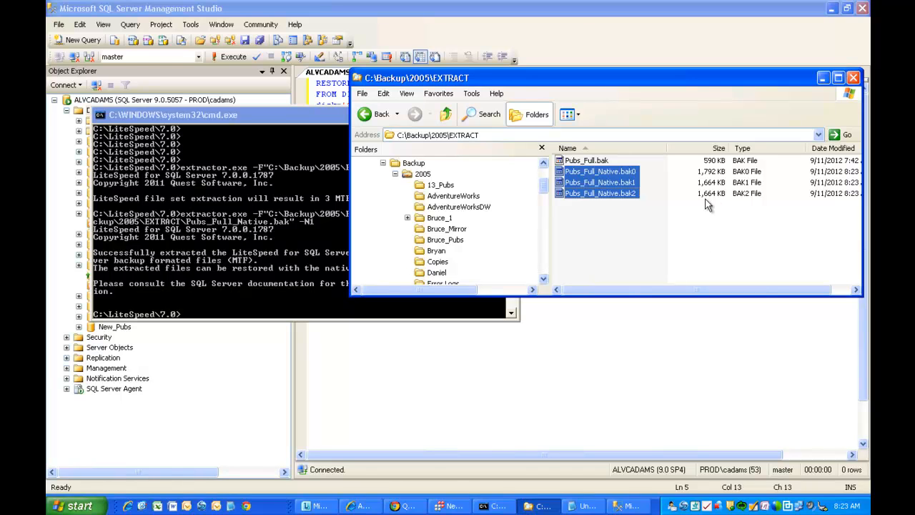
{"action": "mouse_move", "coordinate": [612, 377]}
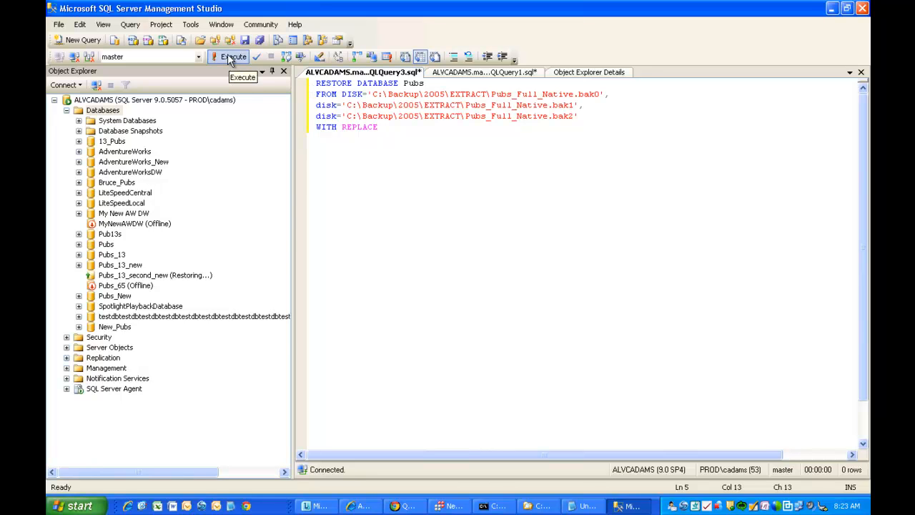
Execute the RESTORE DATABASE Pubs WITH REPLACE script and confirm the restore succeeded.
{"action": "left_click", "coordinate": [218, 56]}
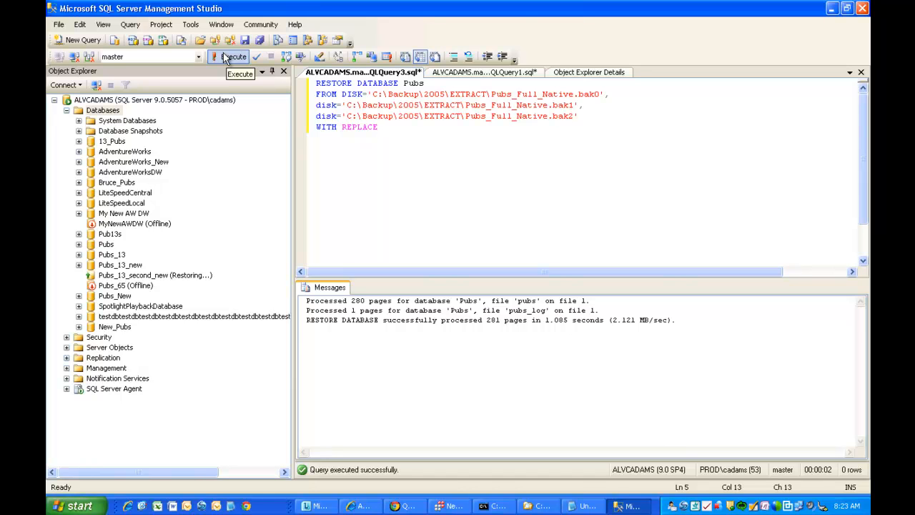
{"action": "mouse_move", "coordinate": [522, 6]}
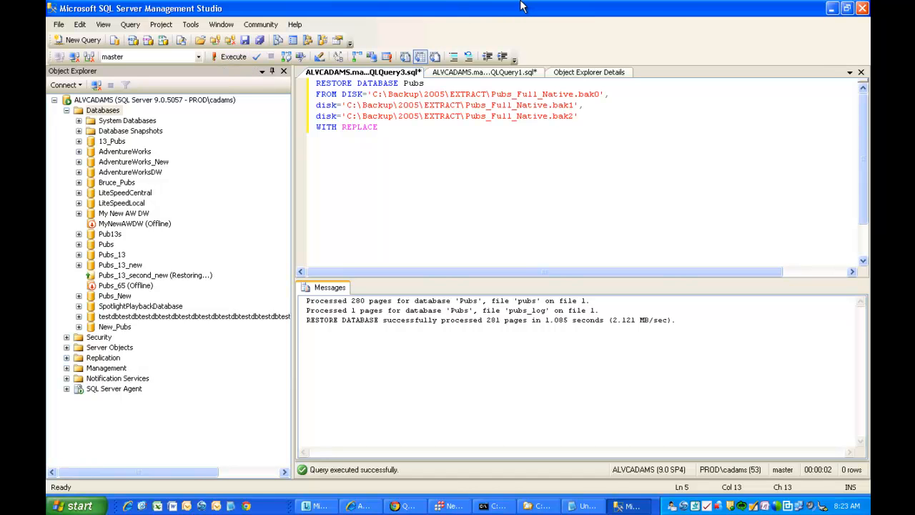